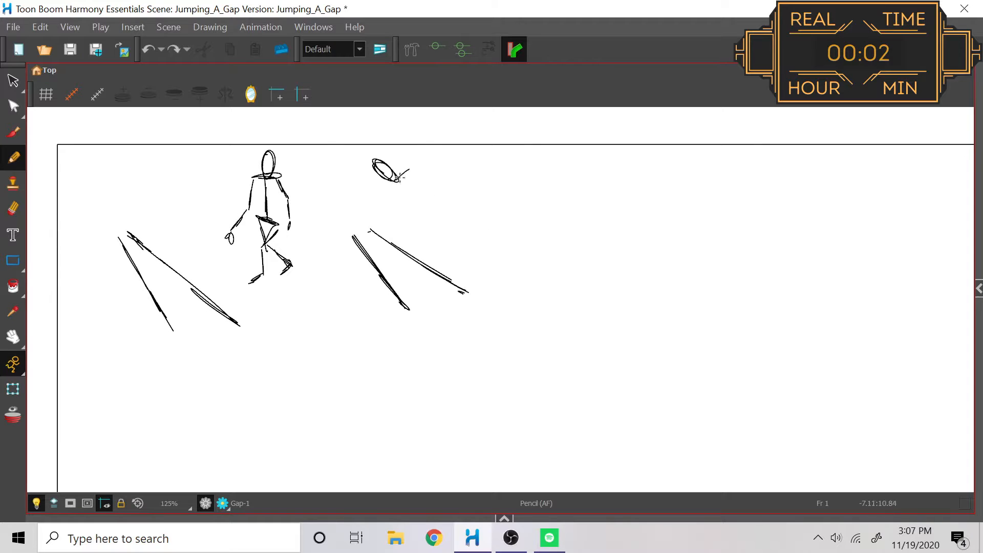
Sketch a standing stick figure with head, torso, legs and feet on its perspective platform
left_click_drag(389, 175, 440, 220)
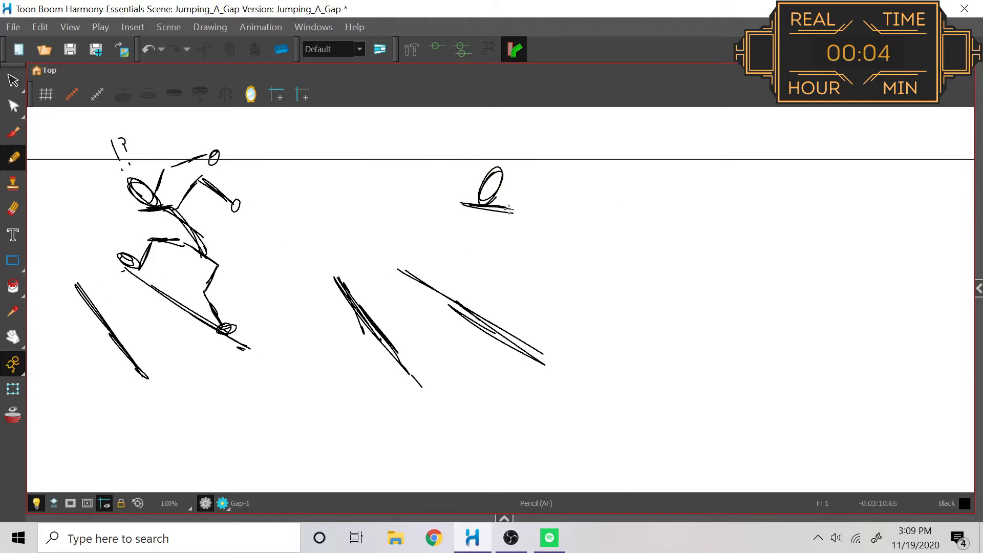
left_click_drag(502, 200, 505, 314)
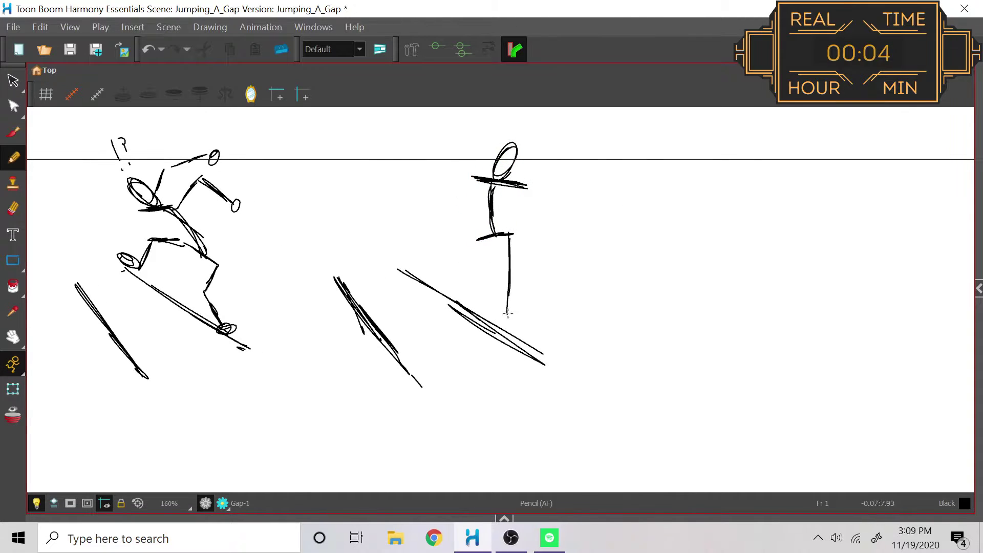
left_click_drag(482, 225, 490, 313)
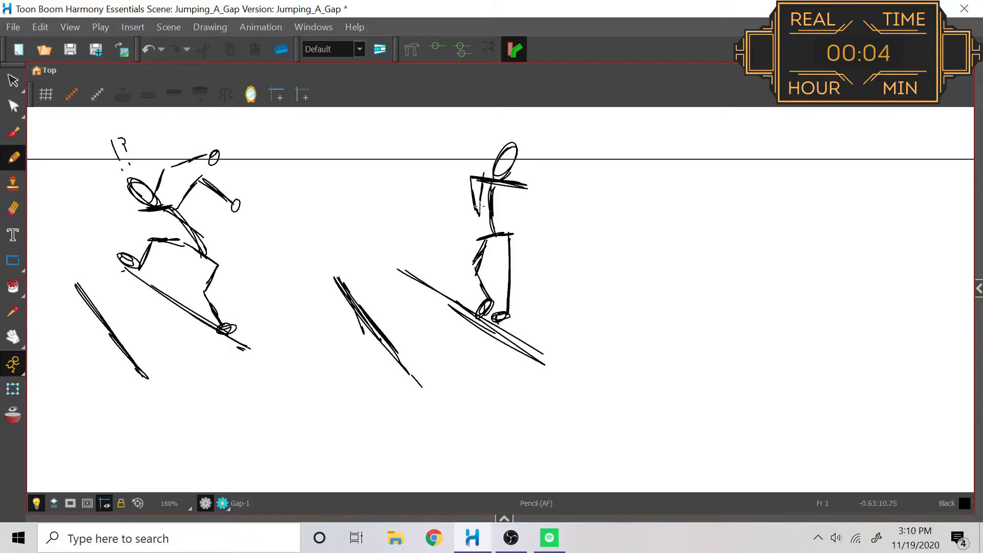
scroll("down", 3)
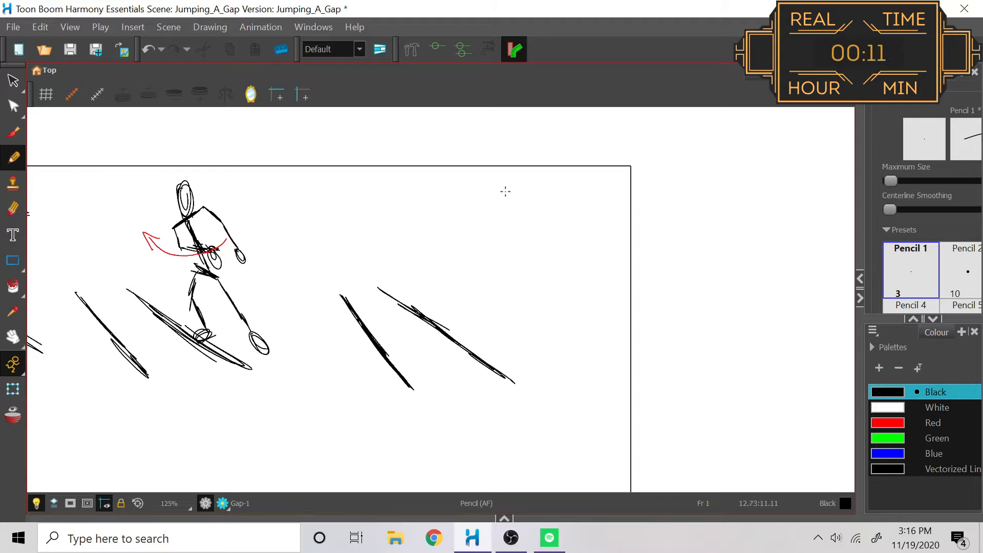
Sketch the next pose thumbnail in the row, the figure placed on its platform
left_click_drag(502, 182, 517, 219)
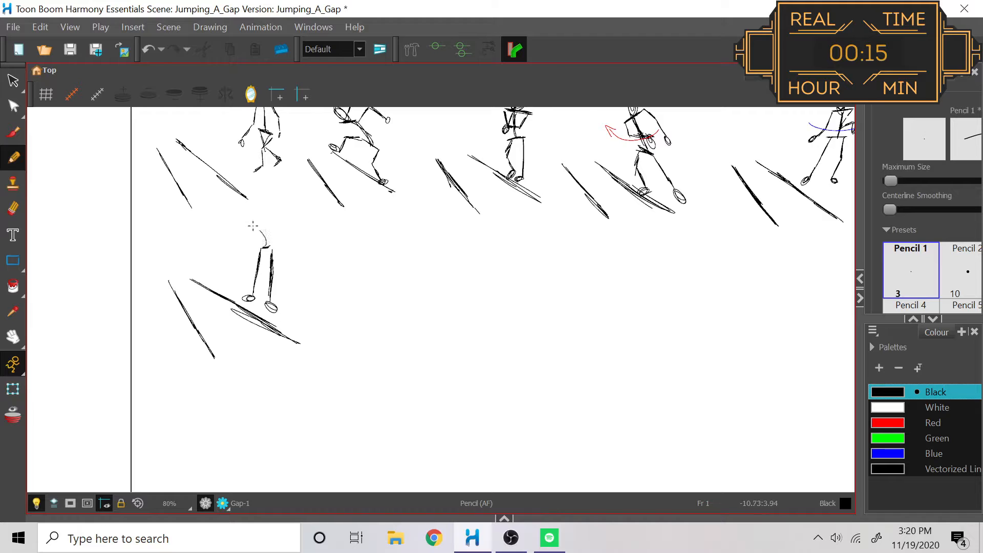
Draw the lower-row figures, including a bent-over pose, switching between Eraser and Pencil to fix lines
left_click_drag(251, 226, 269, 258)
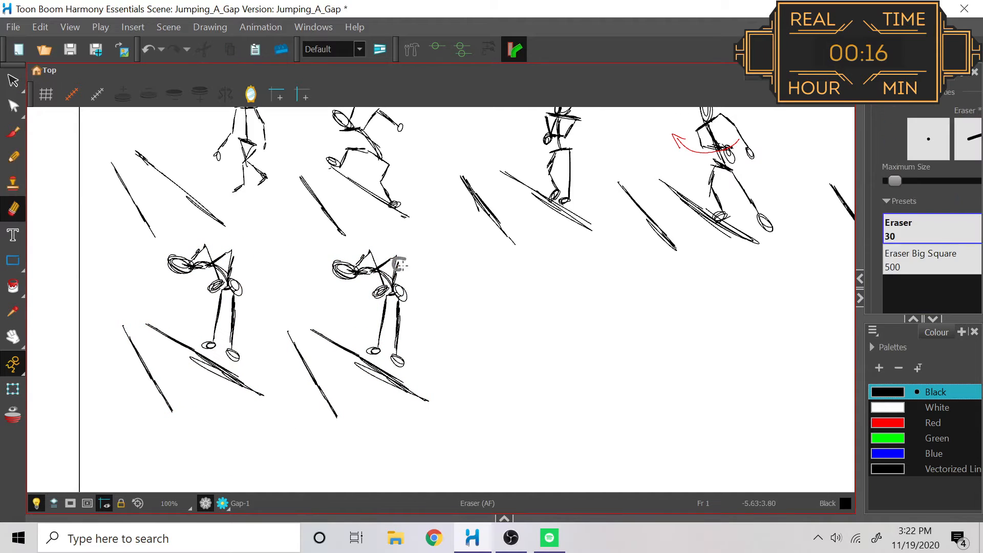
left_click(12, 158)
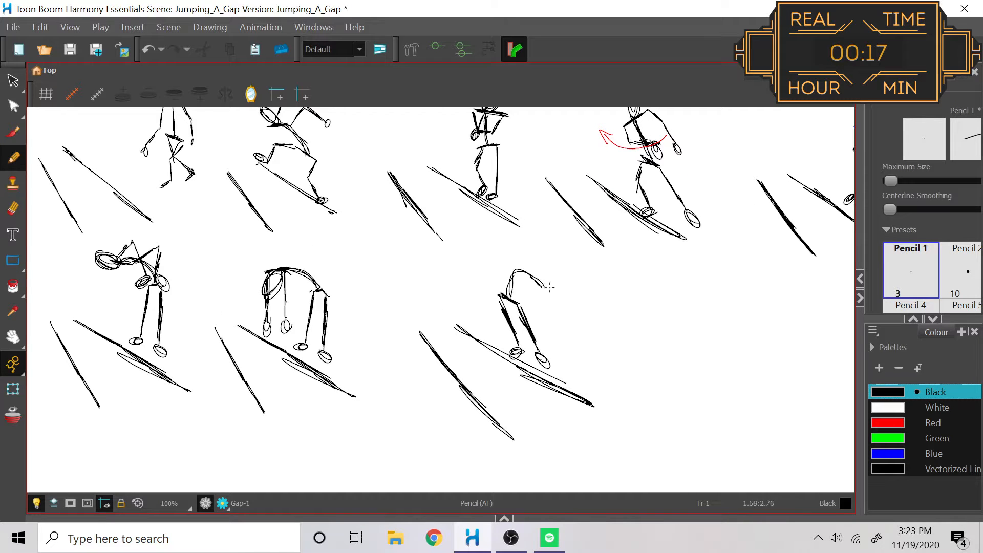
left_click_drag(536, 276, 552, 301)
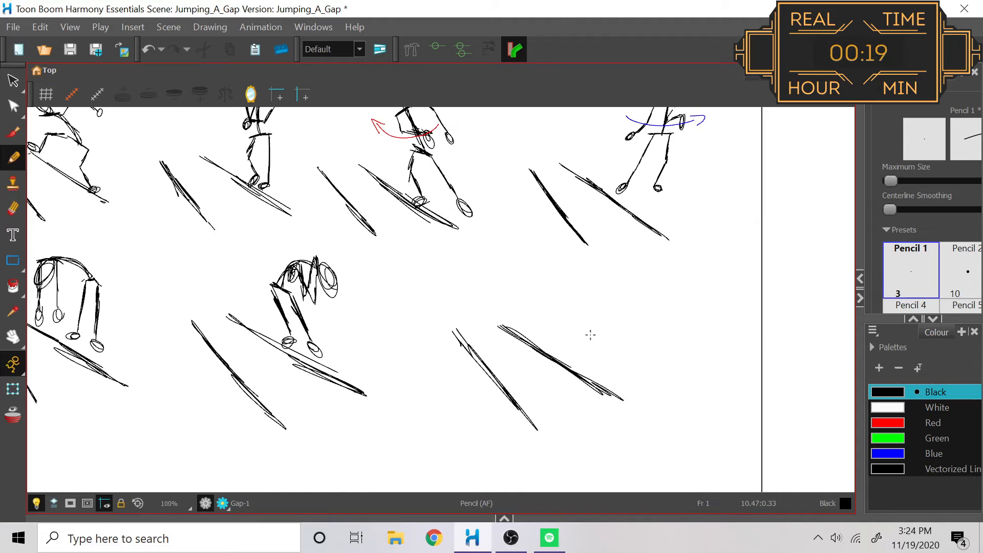
mouse_move(577, 355)
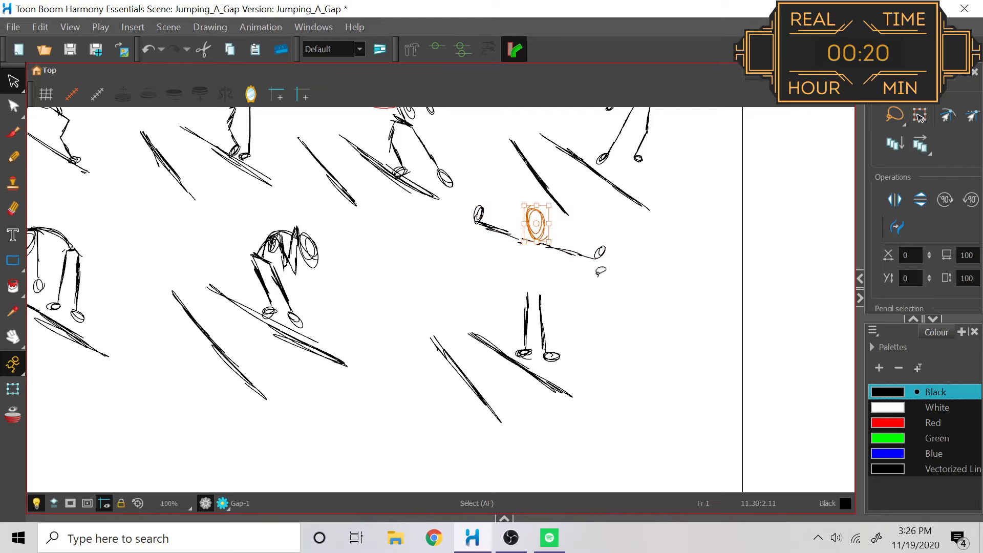
left_click(11, 158)
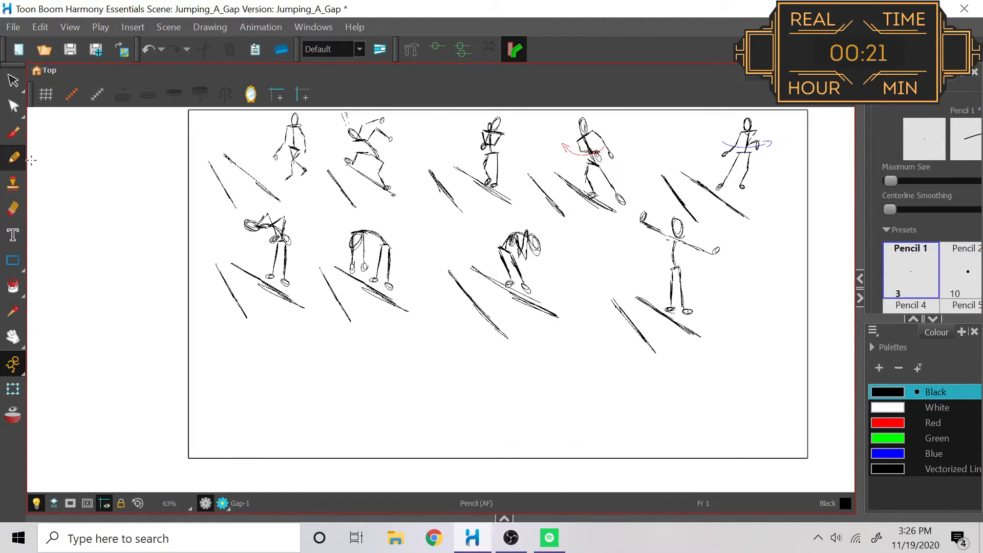
Sketch a new crouched pose with head, body and limbs on the next platform
left_click_drag(236, 389, 289, 446)
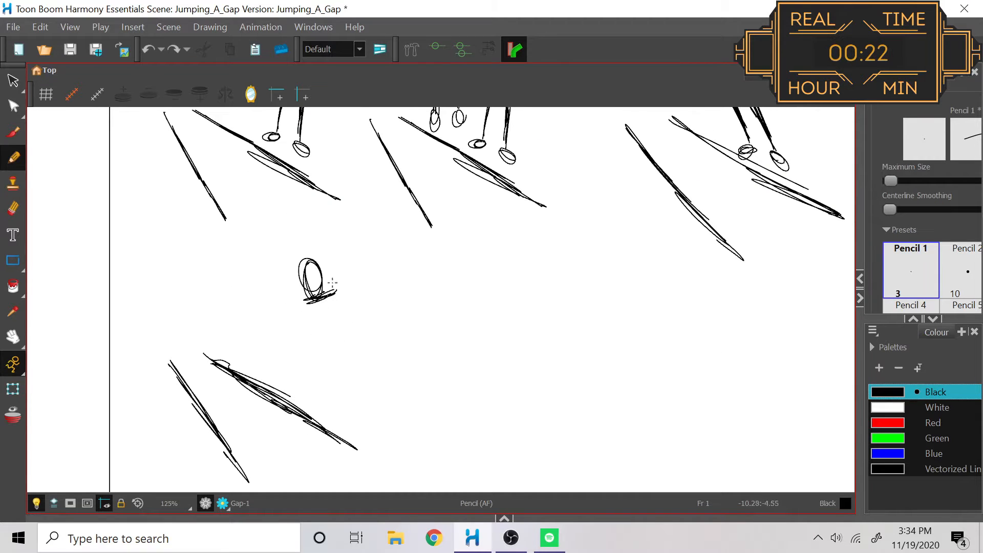
left_click_drag(326, 283, 376, 332)
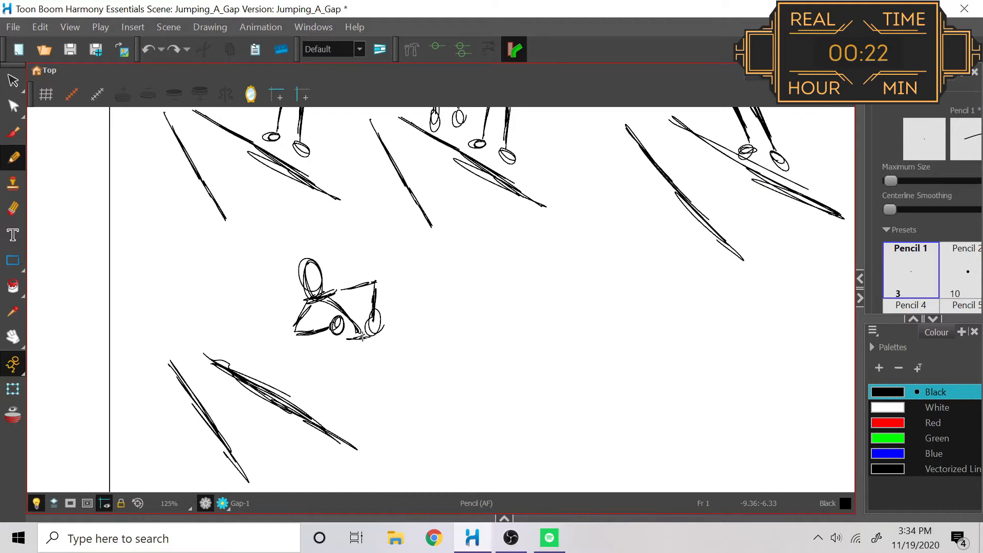
left_click(936, 439)
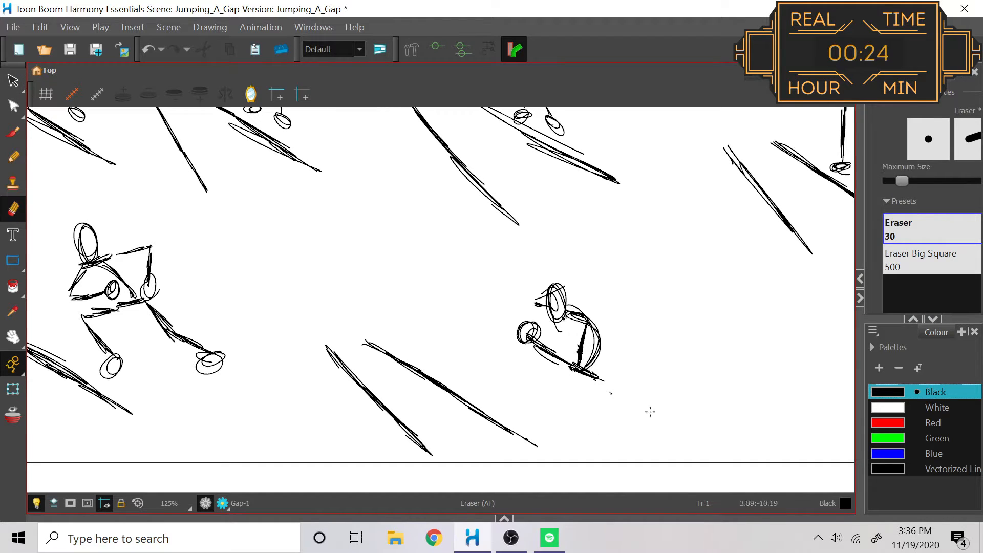
Erase and redraw the crouched figure's legs with the Pencil
left_click(13, 158)
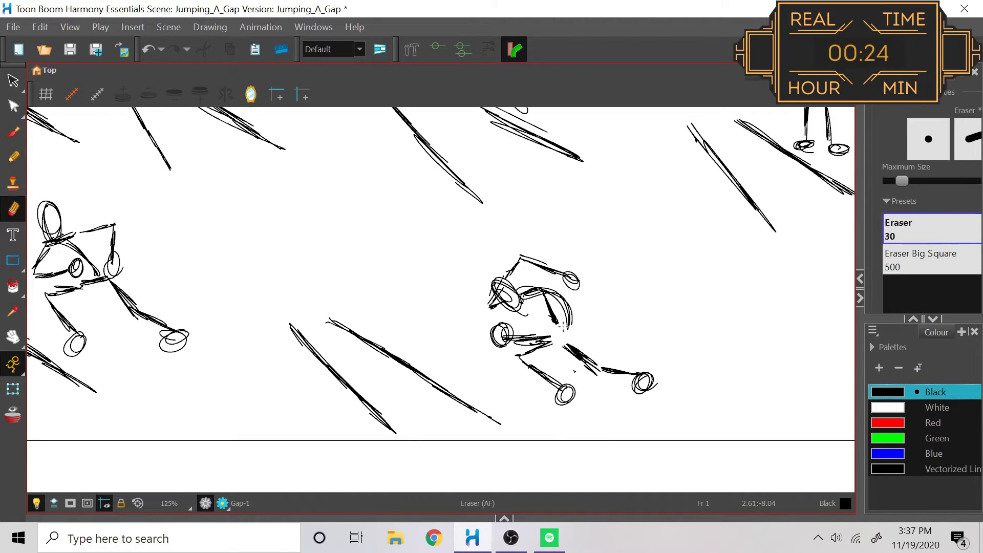
left_click(12, 157)
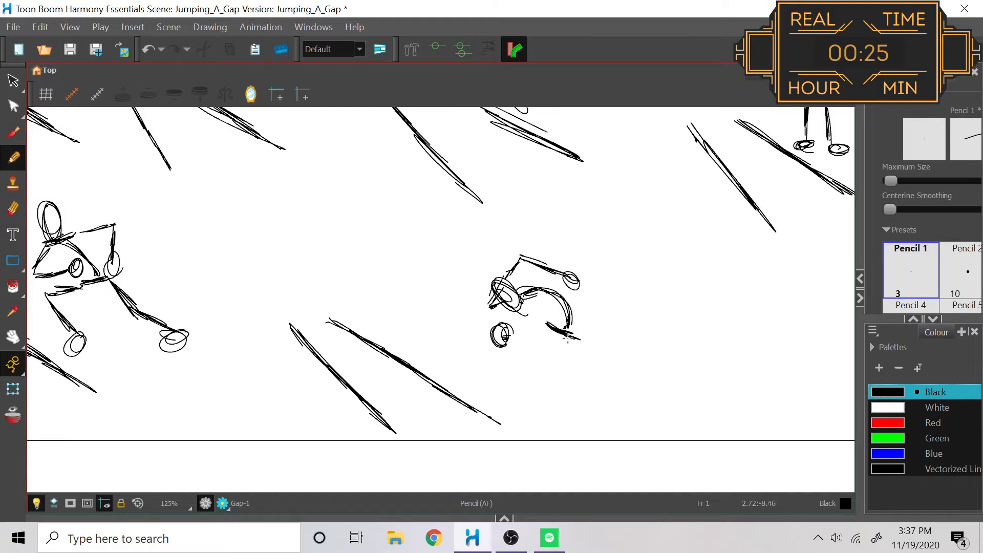
left_click_drag(546, 314, 627, 382)
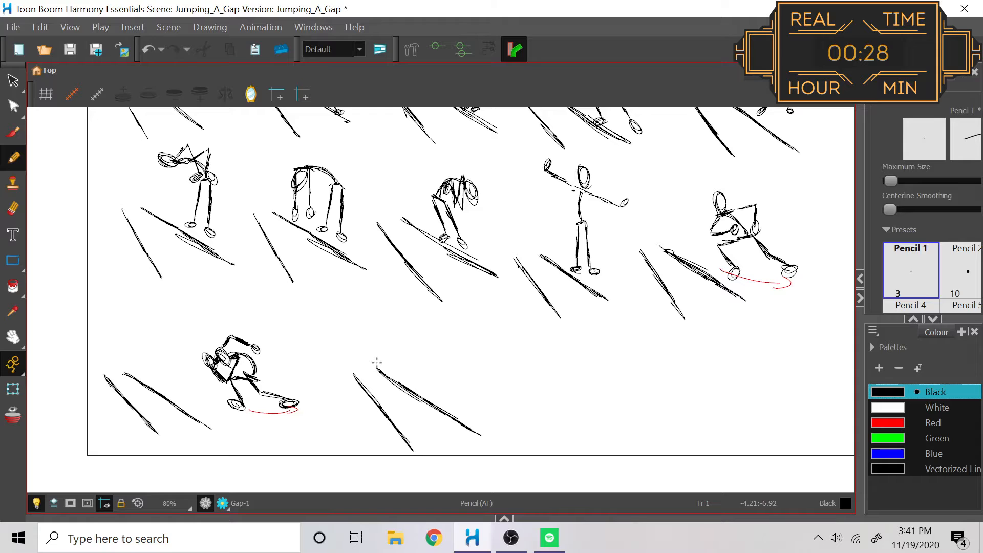
mouse_move(434, 380)
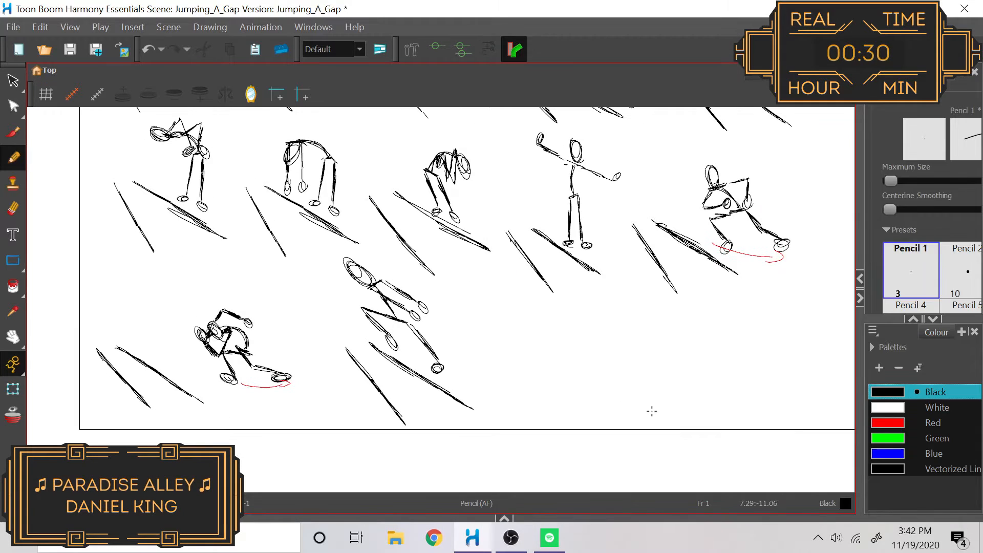
Sketch a leaping stick figure on a bottom-row platform
left_click_drag(521, 295, 652, 420)
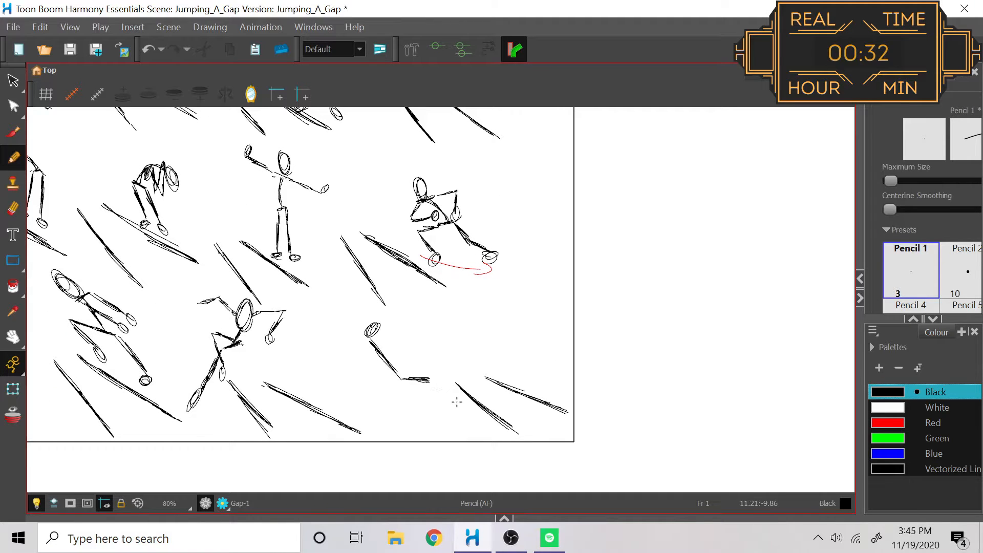
left_click(934, 453)
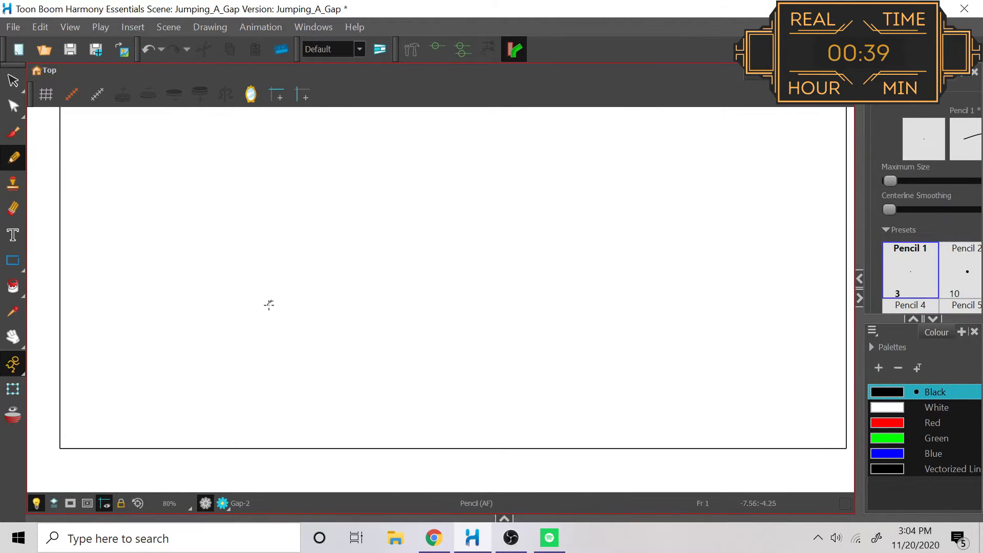
Rough in the sloping platform edge lines on the Gap drawing with the Pencil
left_click_drag(233, 290, 489, 423)
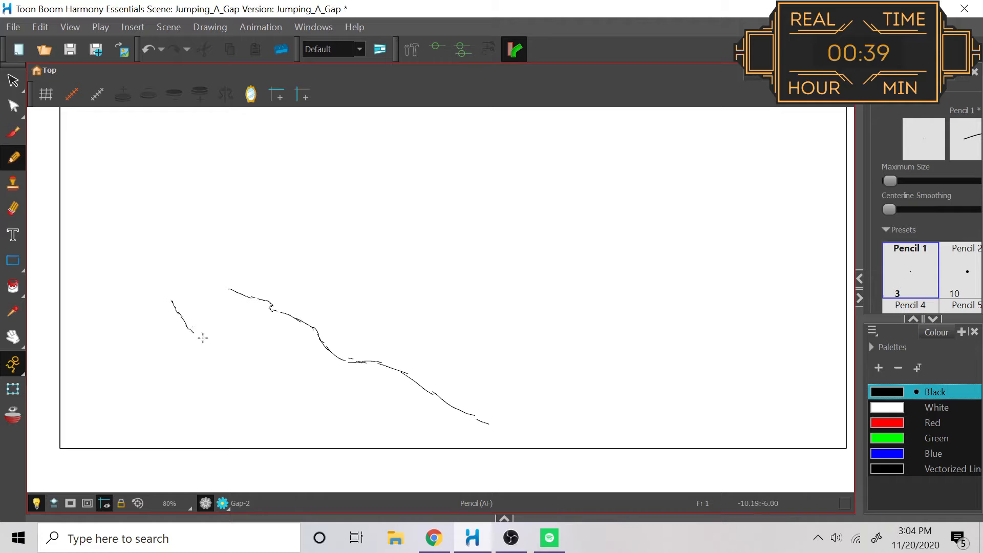
left_click_drag(187, 320, 227, 392)
type("Refere")
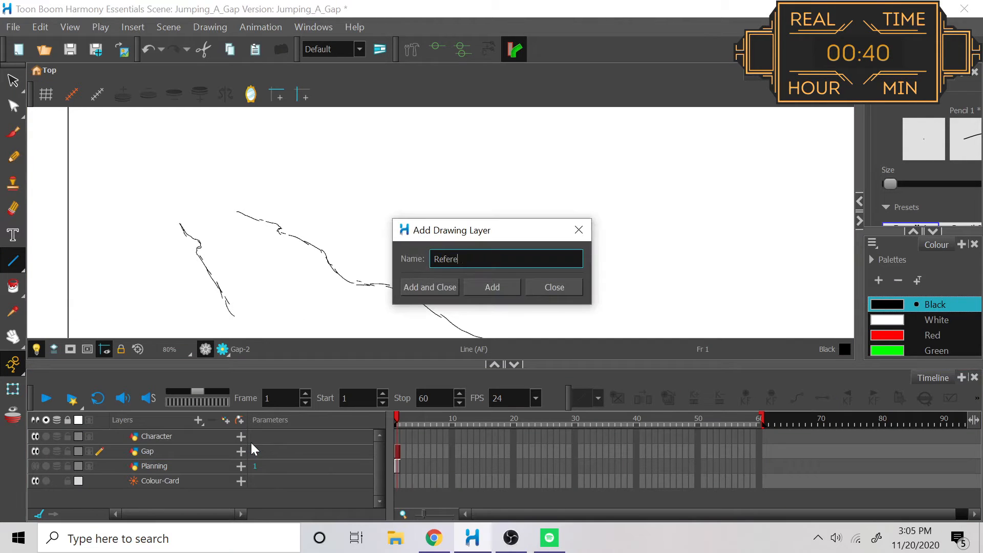
Create the Reference drawing layer and draw a straight construction line over the rough sketch
left_click(431, 287)
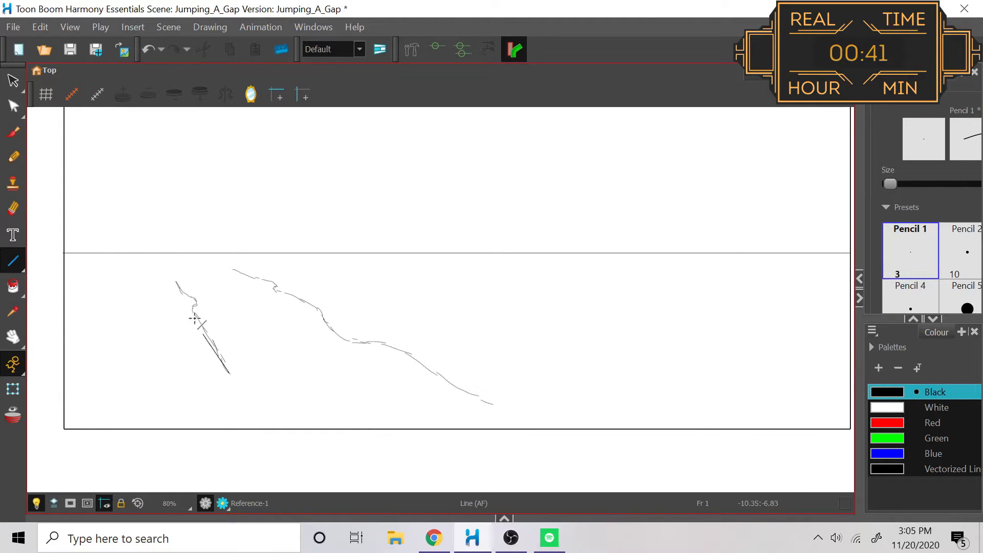
left_click_drag(122, 209, 493, 405)
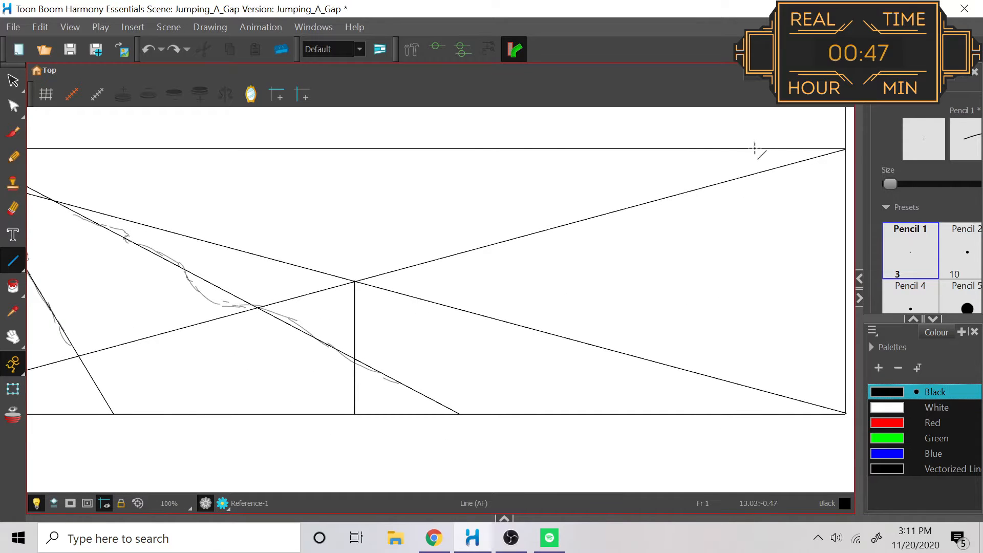
Draw a corner-to-corner diagonal construction line across the frame
left_click_drag(752, 148, 229, 436)
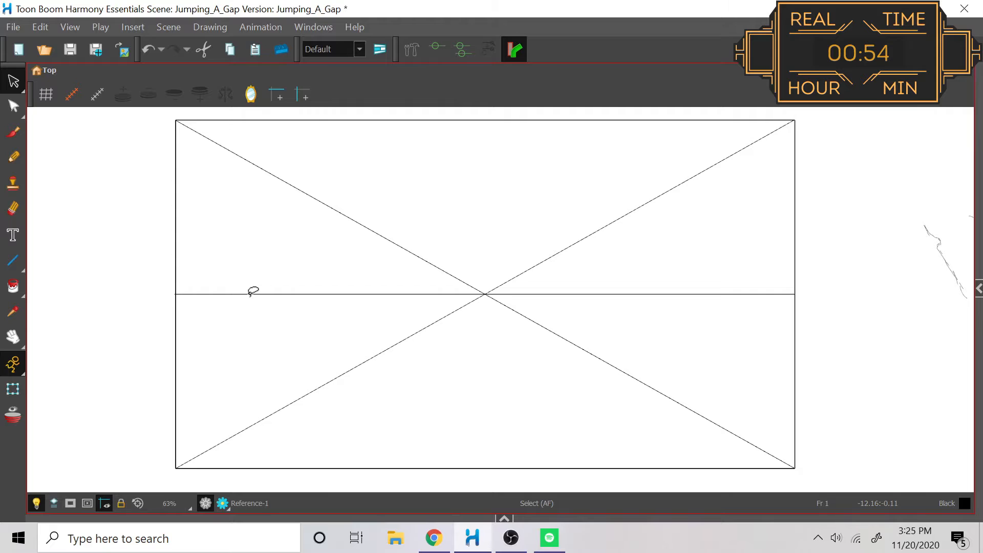
Switch to the Line tool to draw perspective guide lines from the vanishing points
left_click(12, 157)
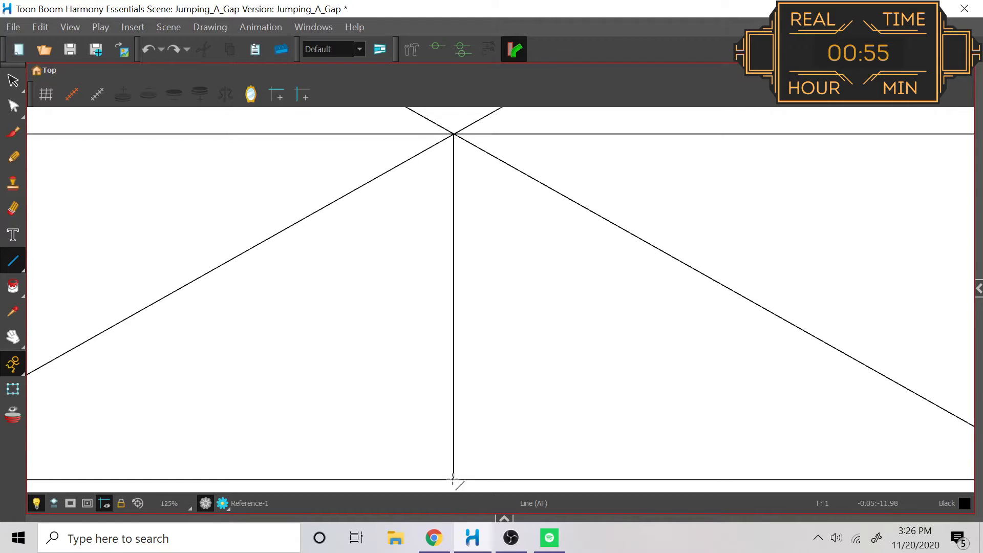
scroll("down", 3)
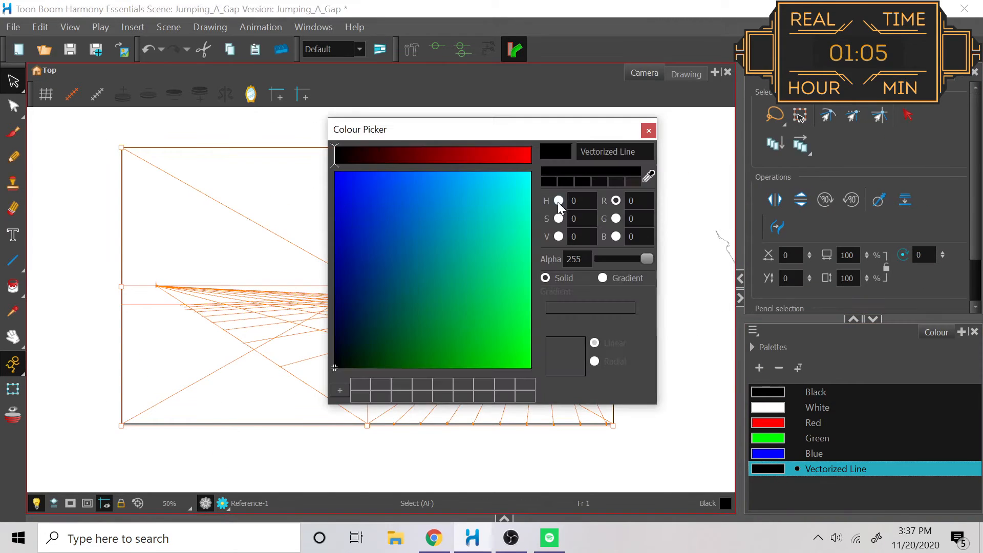
Confirm the grey guide colour and draw a platform edge toward the right vanishing point on the Gap layer
left_click(649, 131)
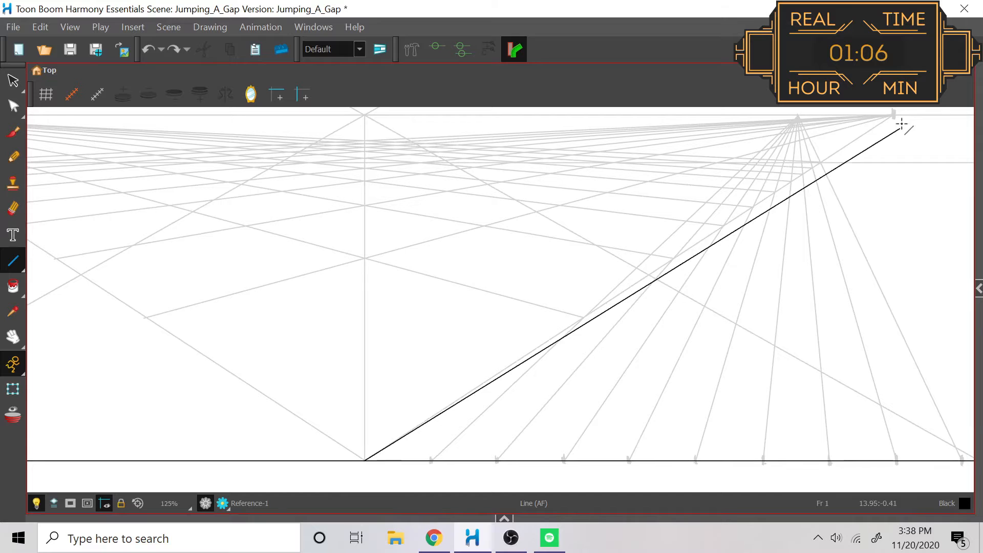
left_click_drag(57, 259, 897, 115)
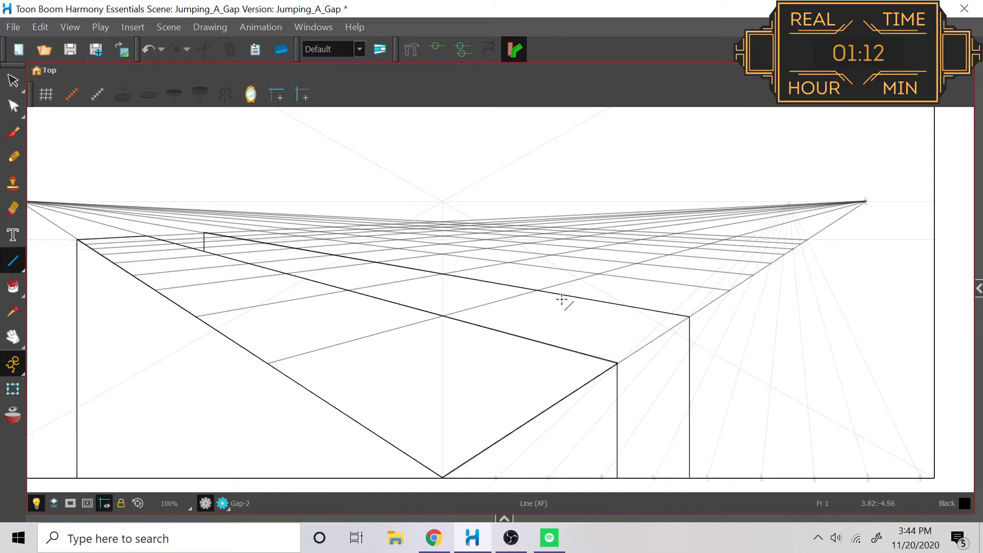
Select the Character layer's empty cell so a blank drawing opens for sketching
left_click_drag(801, 237, 808, 381)
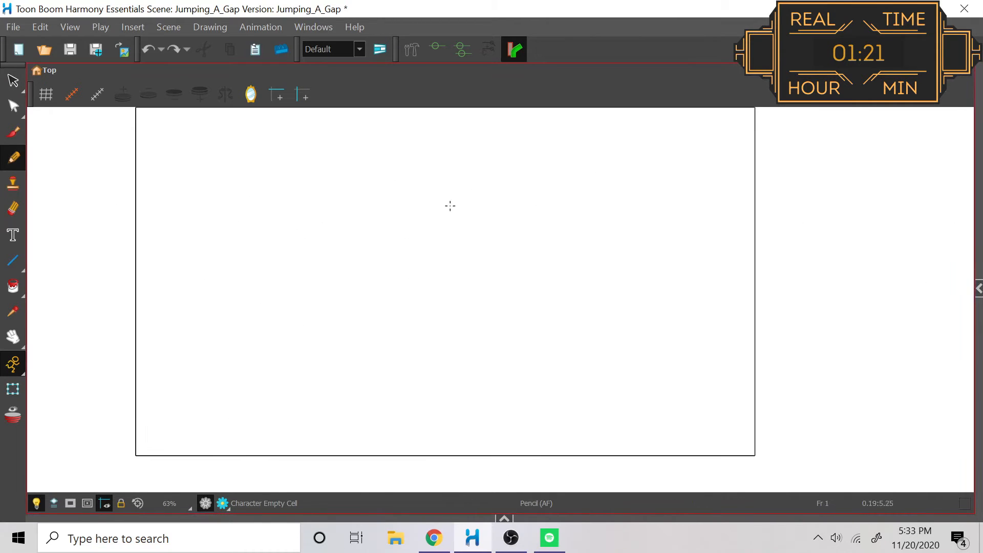
Sketch the stick figure's head, body and limbs, then erase a stray mark beside it
left_click_drag(426, 201, 426, 302)
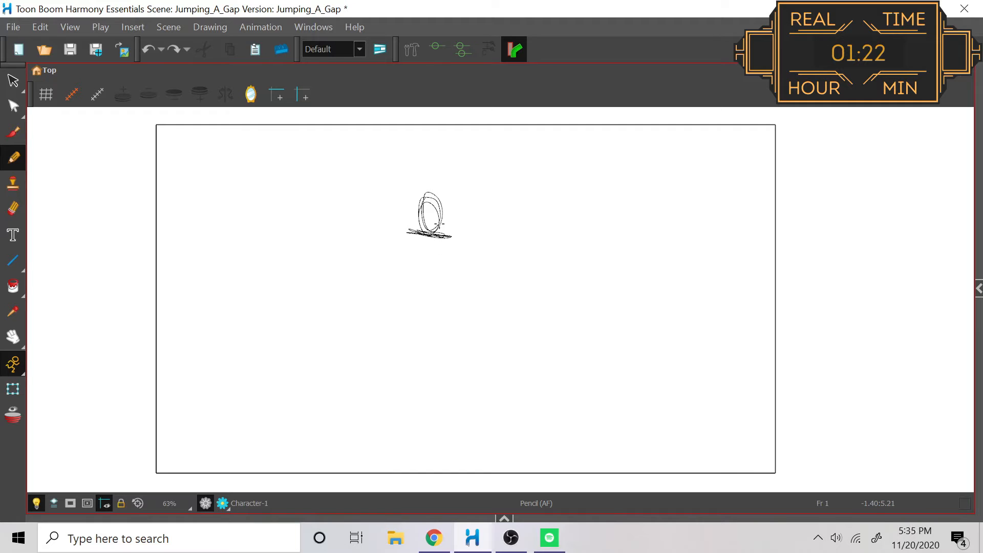
left_click_drag(411, 247, 473, 257)
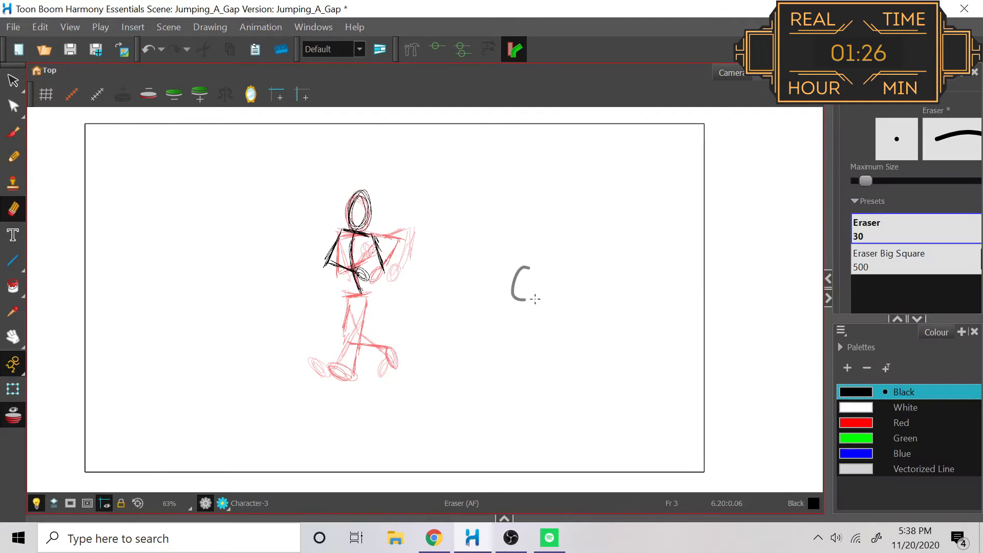
left_click(13, 158)
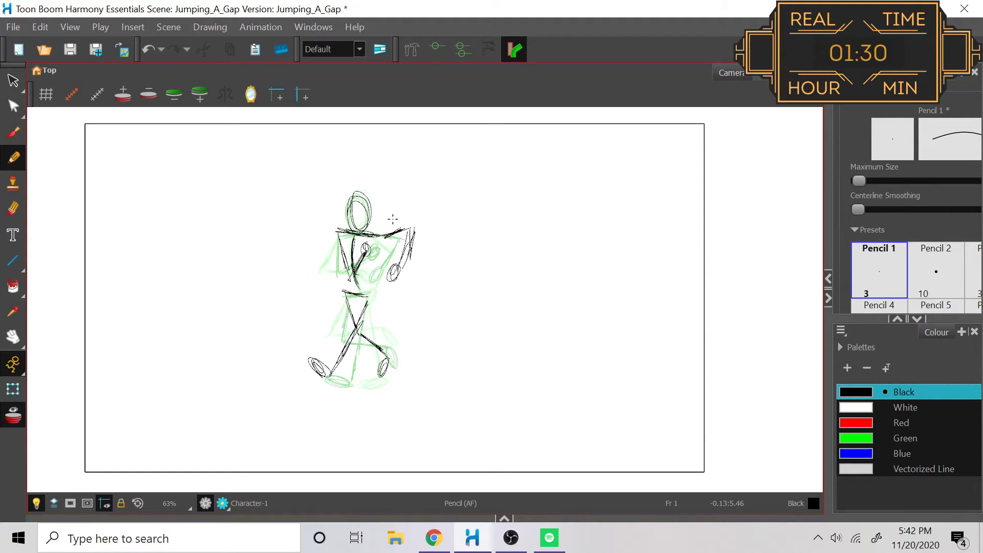
Move to later frames and draw the stepping leg, foot and torso of poses 4 and 5
left_click(510, 537)
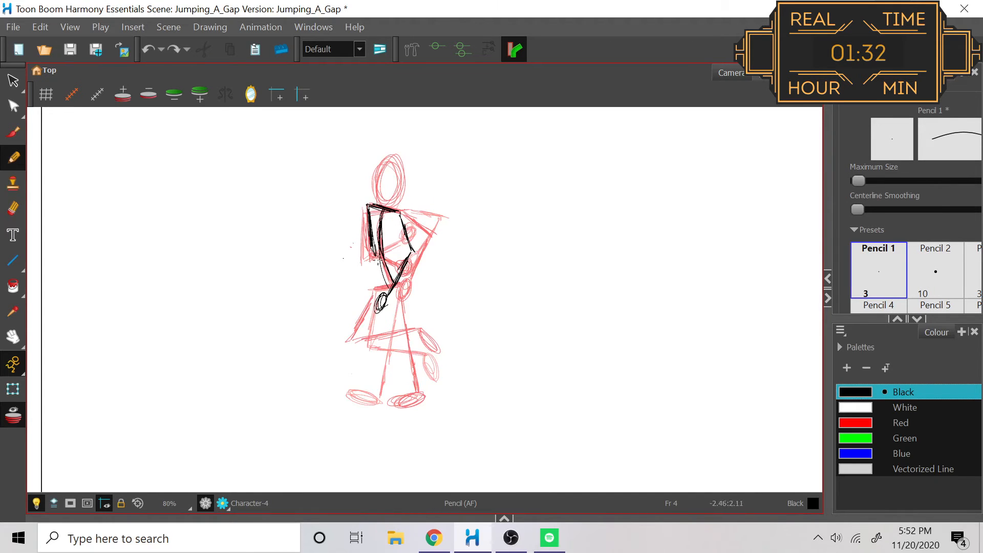
left_click_drag(401, 264, 446, 399)
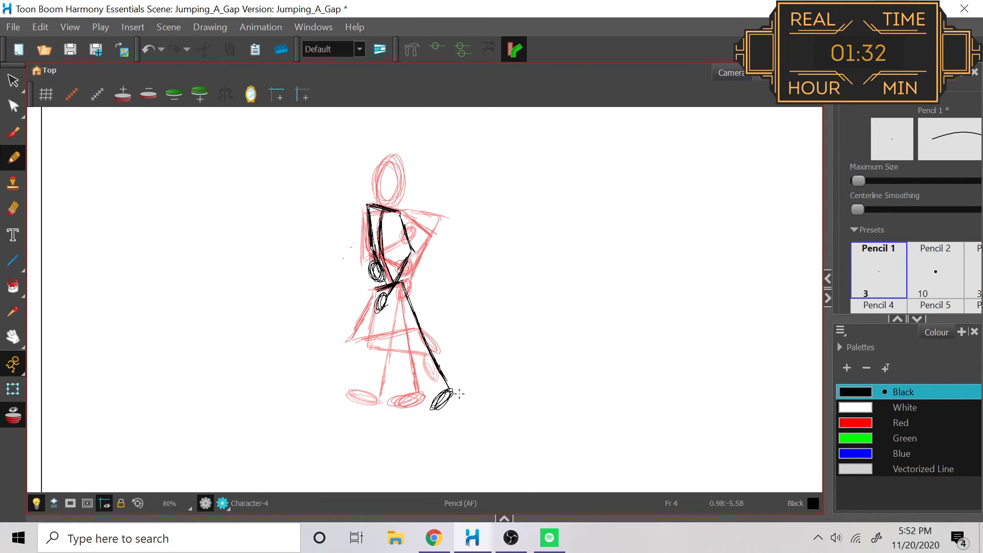
left_click_drag(376, 295, 331, 332)
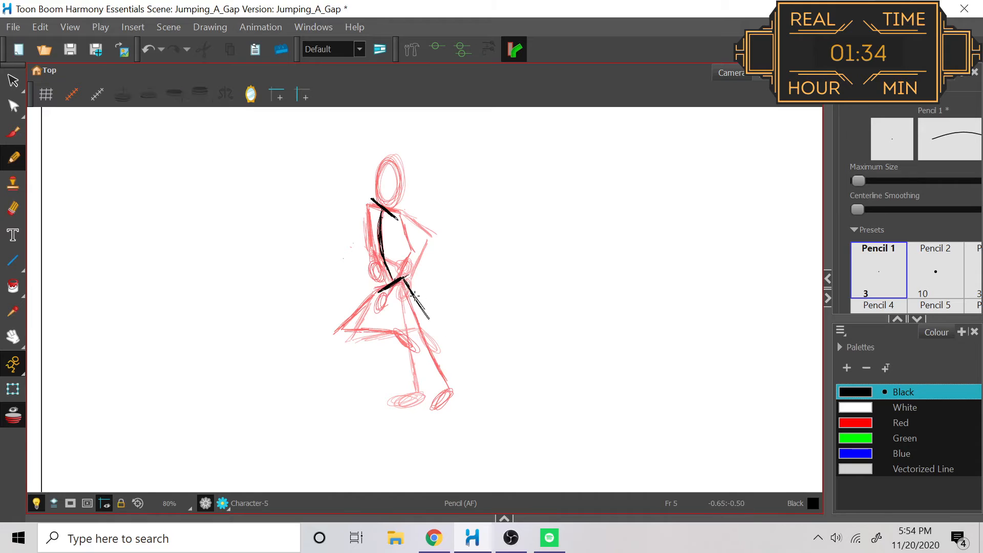
left_click_drag(408, 295, 451, 382)
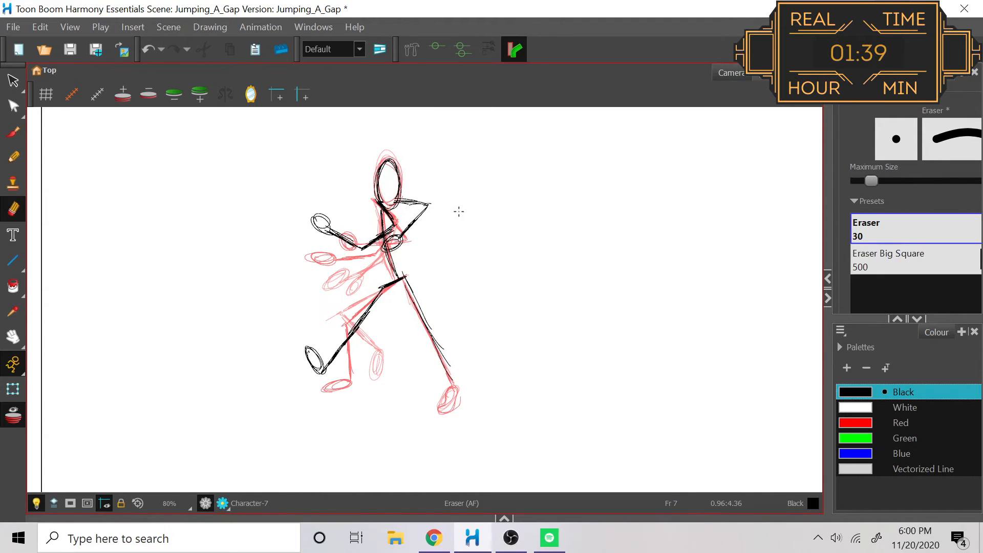
Erase stray lines, including part of the back foot outline, to tidy the poses
left_click(12, 158)
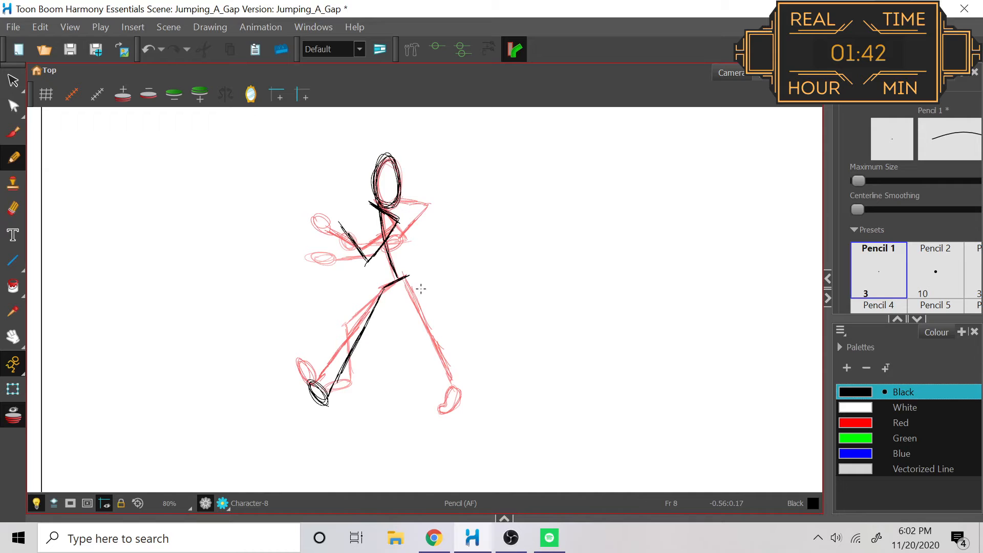
mouse_move(499, 319)
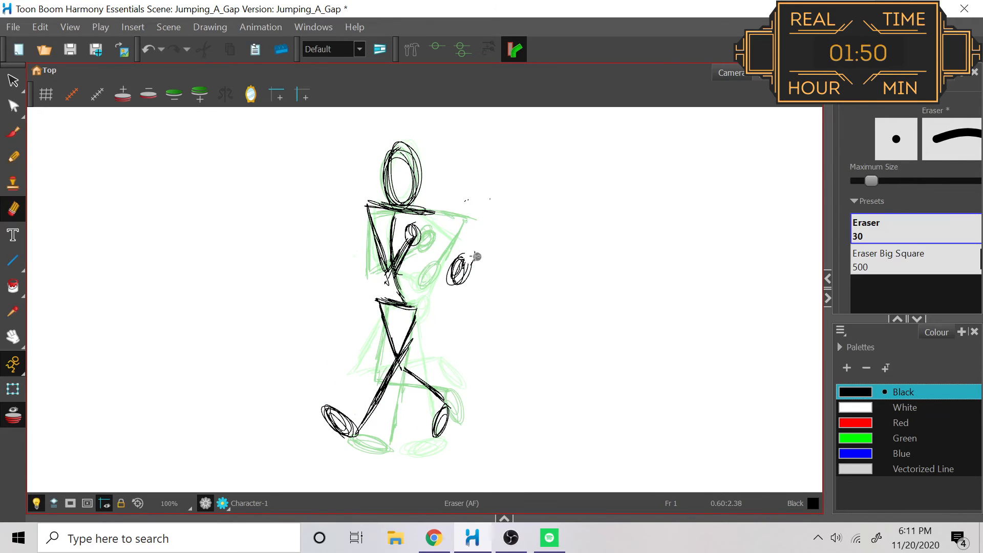
left_click(12, 157)
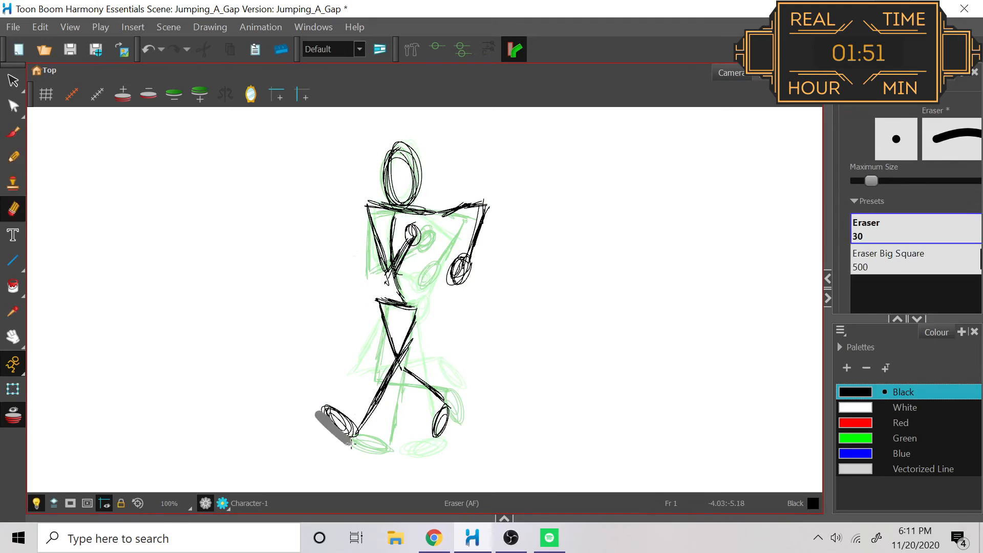
left_click(12, 157)
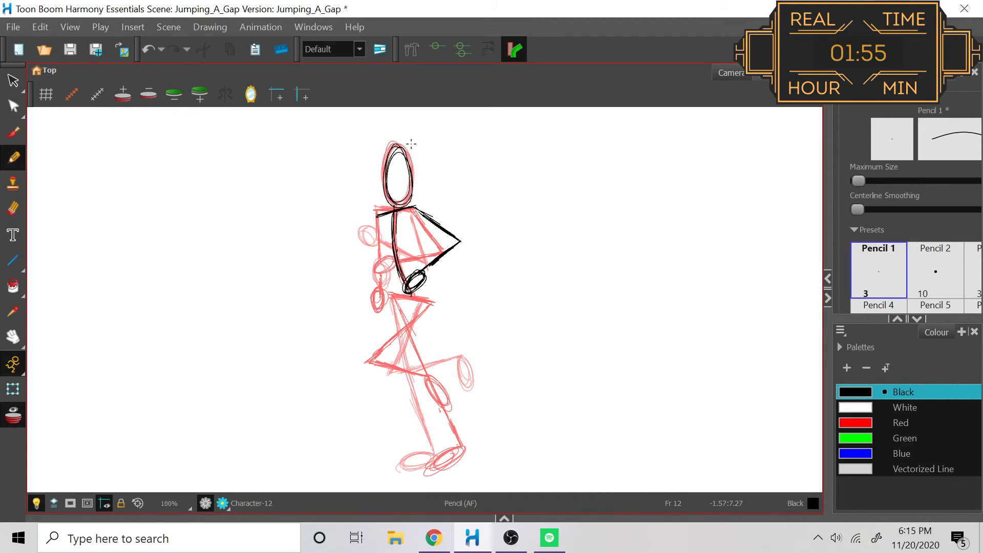
Trace the hip, thigh and shoulder lines of drawing 12 in black over the red roughs
left_click_drag(408, 295, 376, 351)
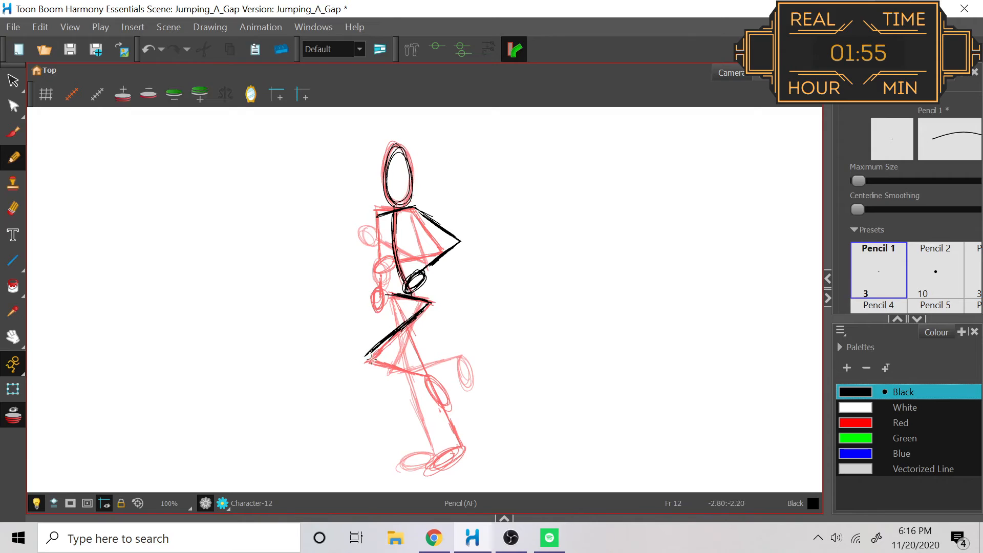
left_click(12, 209)
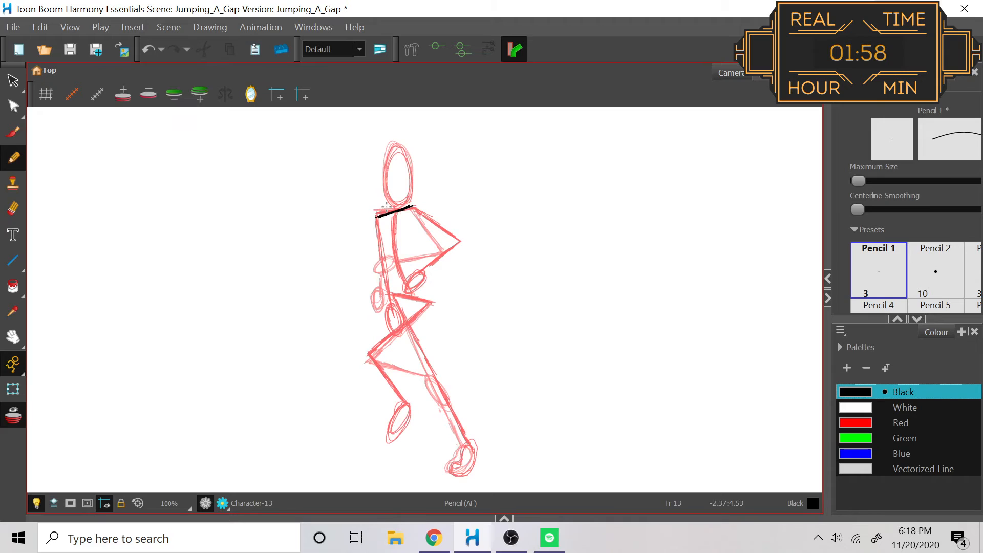
left_click_drag(376, 213, 426, 289)
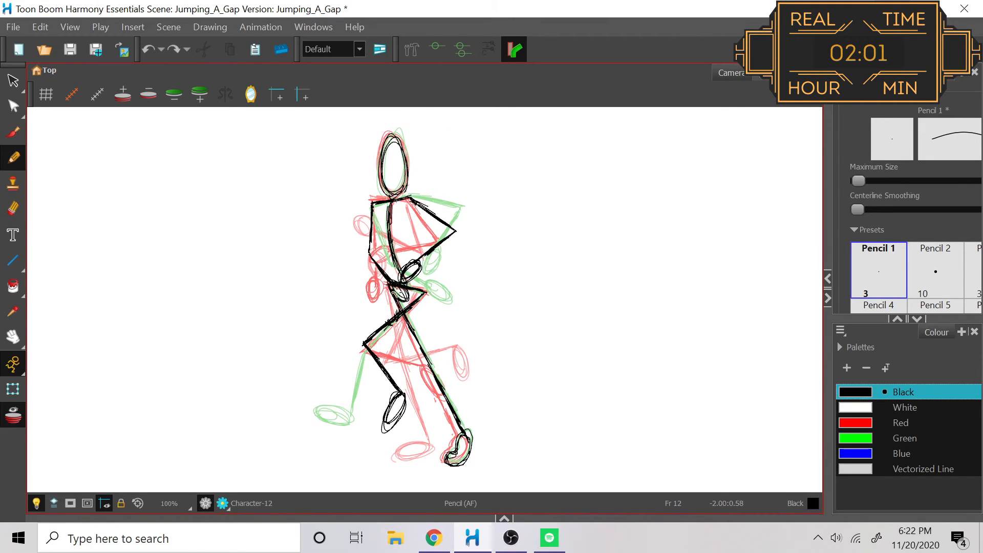
Erase leftover rough strokes around the traced pose
left_click(12, 157)
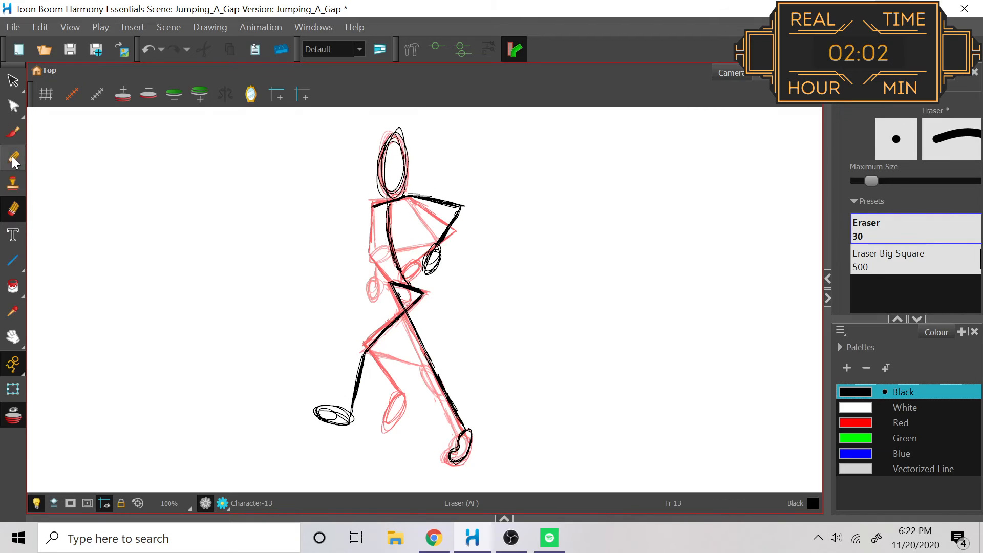
left_click(13, 158)
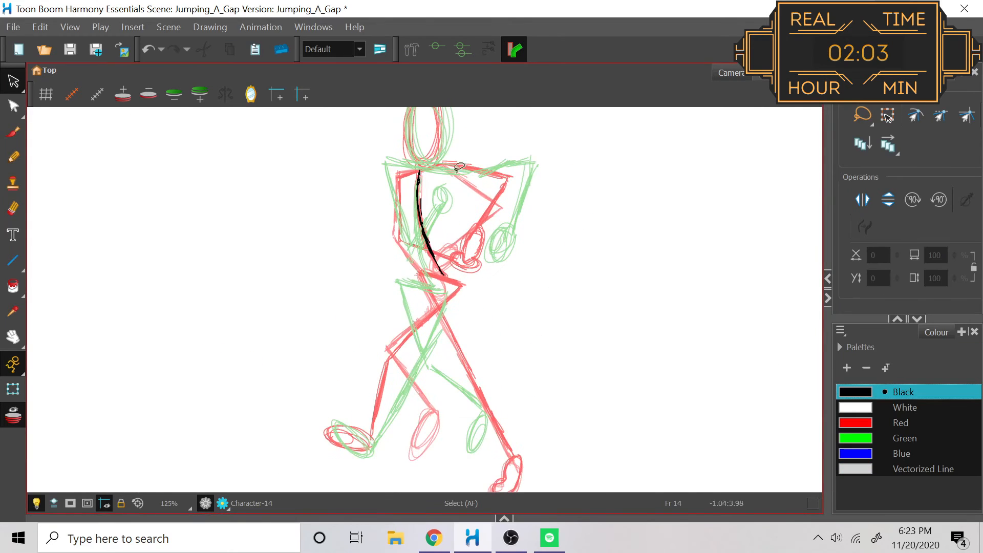
Delete the stray black stroke from the torso of drawing 14
left_click(12, 158)
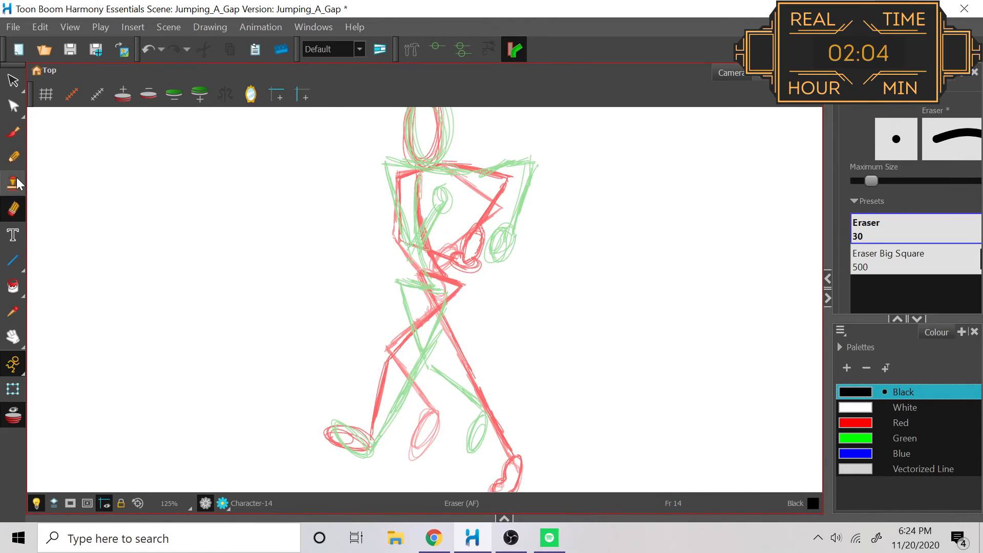
left_click(12, 157)
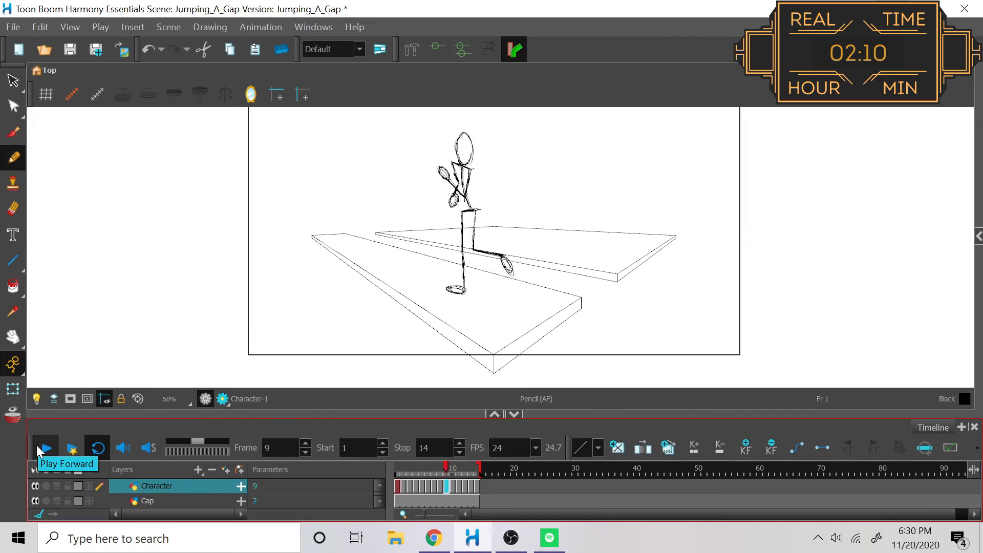
Play the walk cycle forward in the Timeline to review the motion
left_click(46, 449)
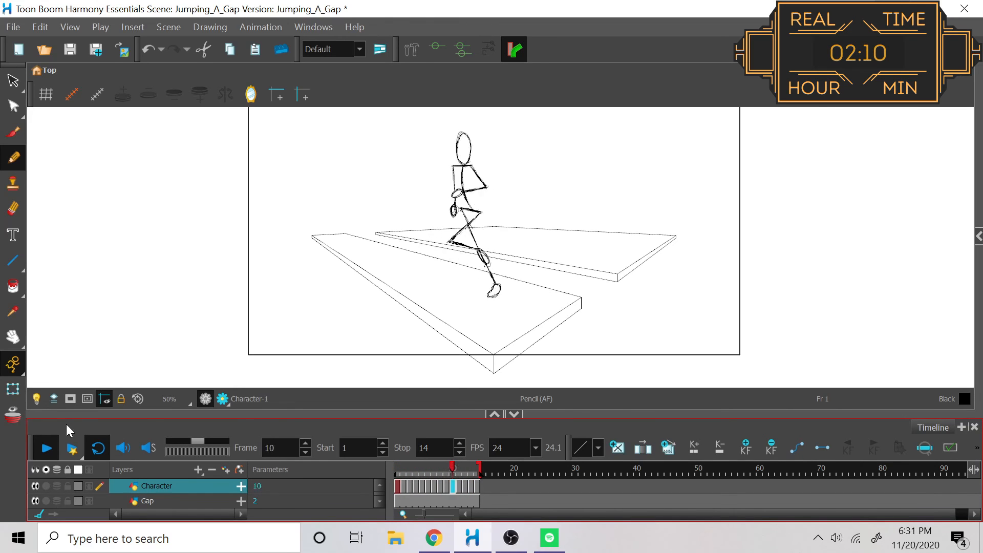
left_click(404, 474)
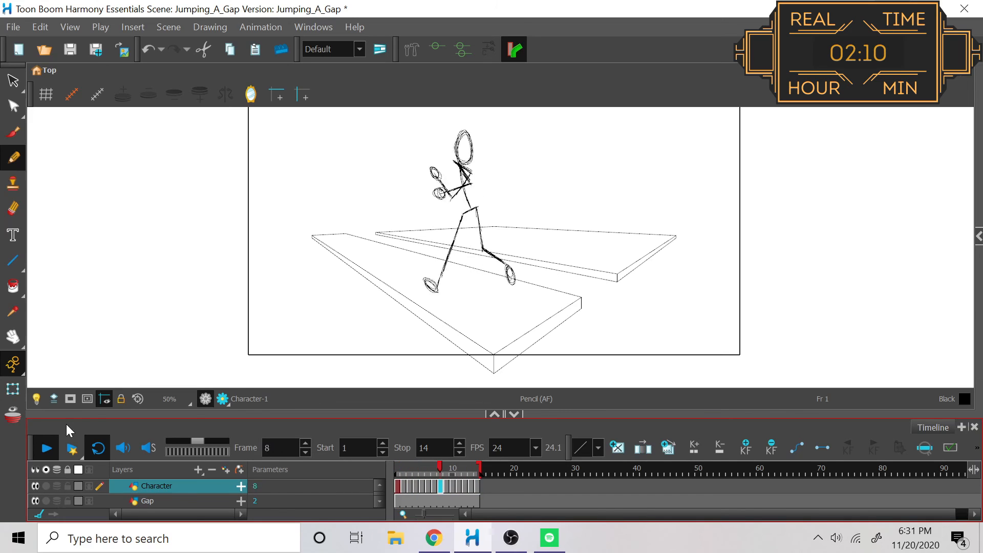
left_click(478, 483)
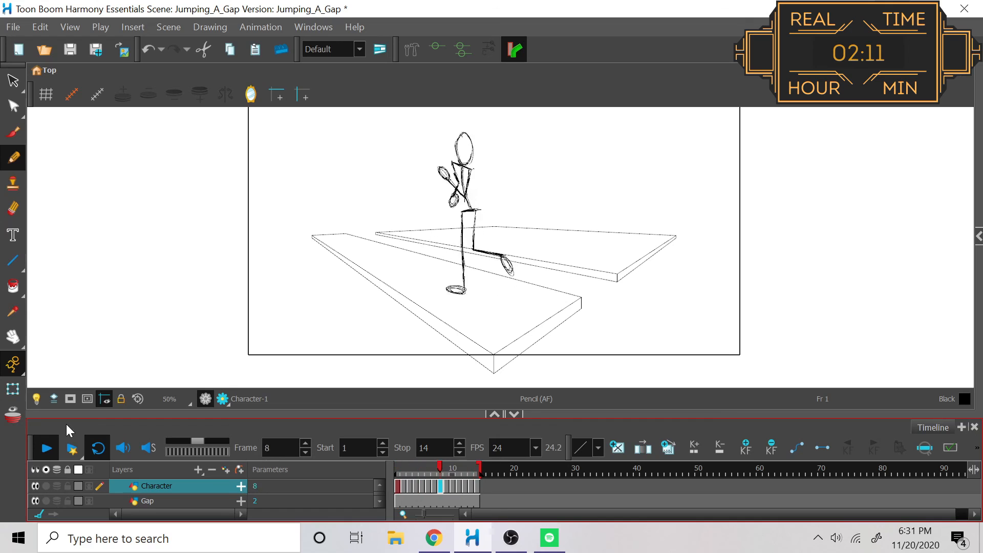
left_click(475, 468)
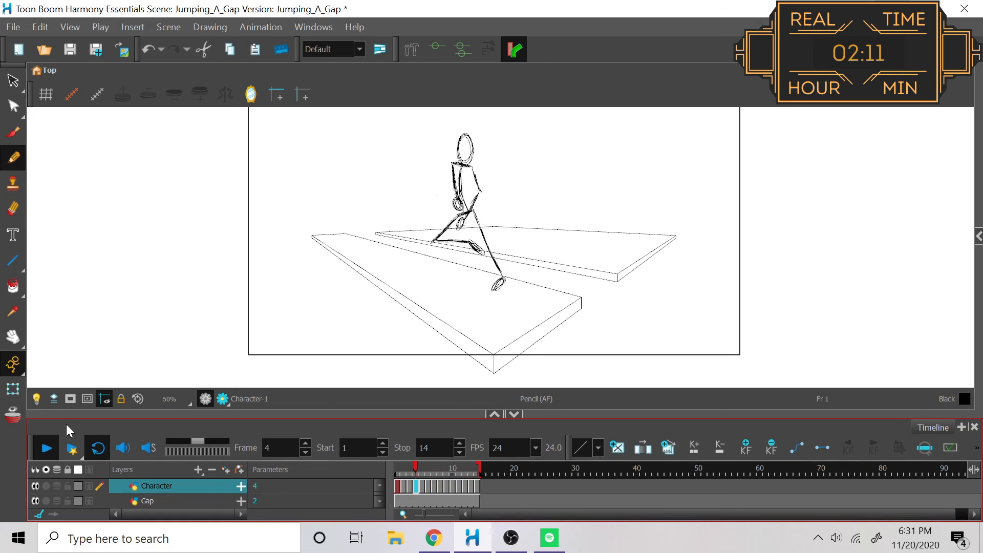
Enable Loop from frame 1 to 14 and replay the walk cycle continuously
left_click(451, 476)
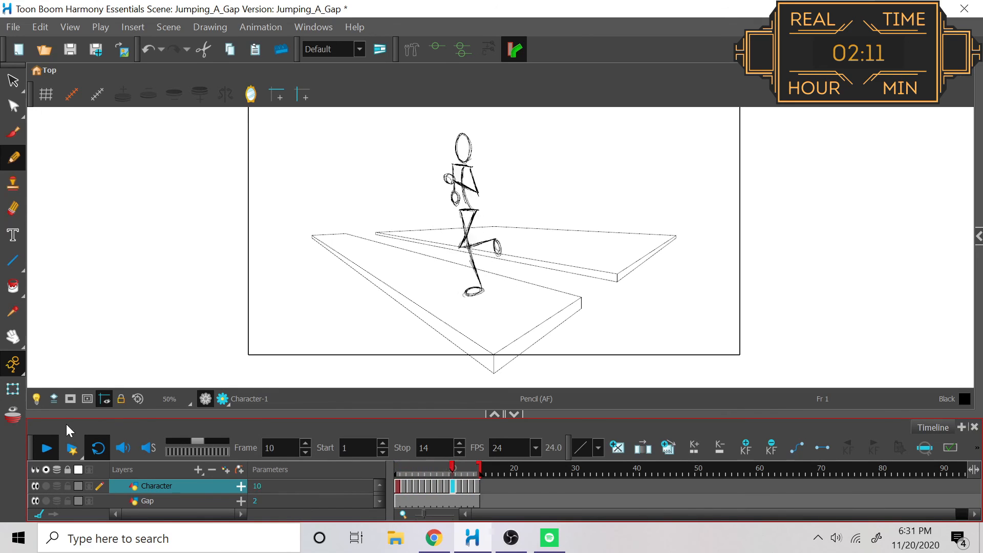
left_click(401, 469)
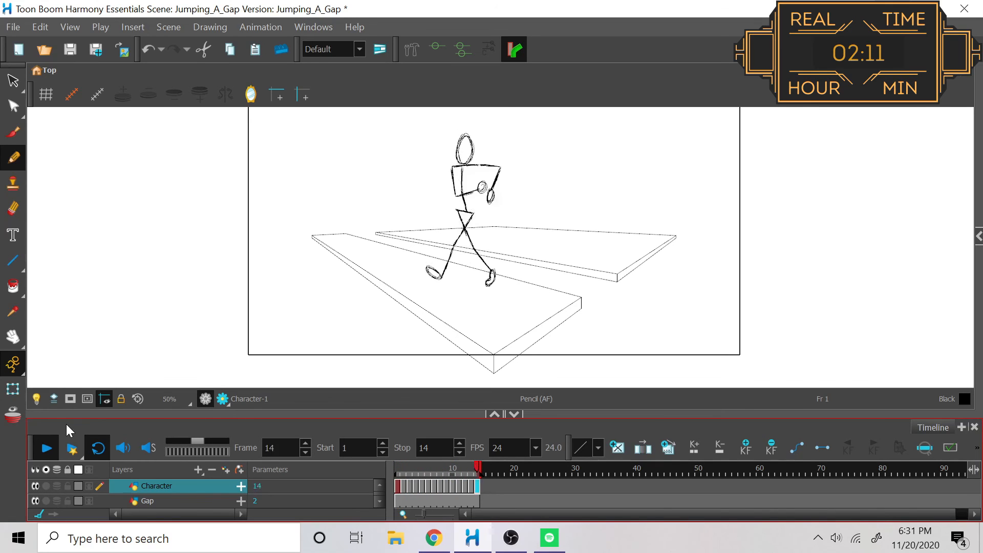
left_click(414, 467)
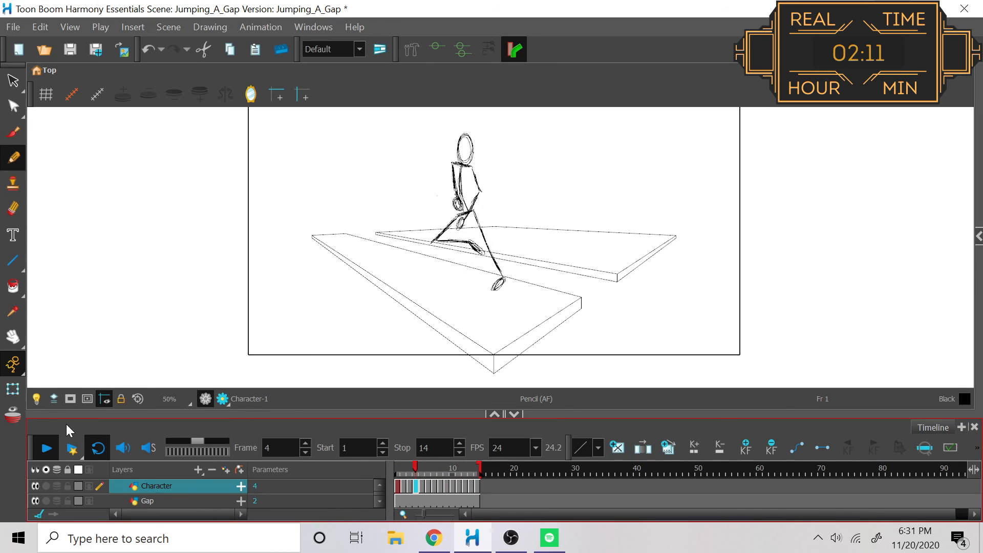
left_click(453, 467)
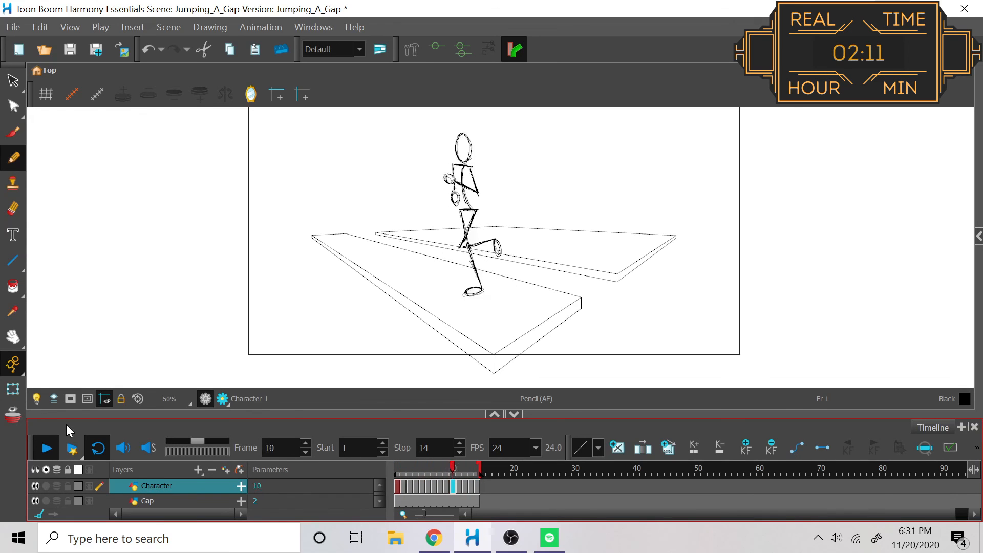